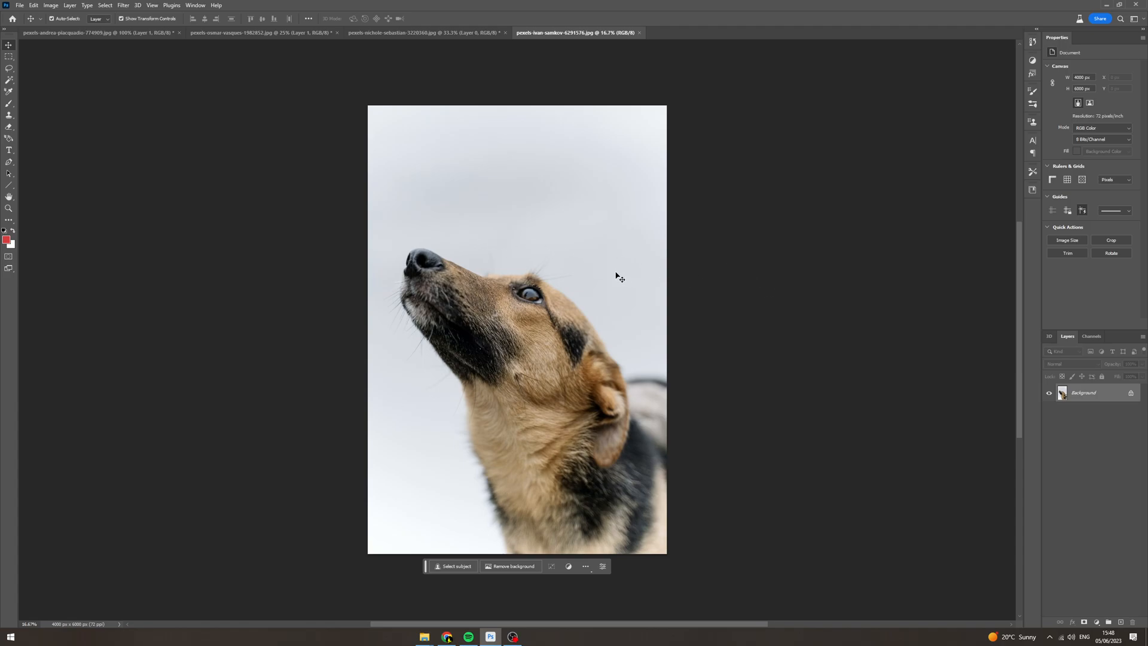
mouse_move(594, 319)
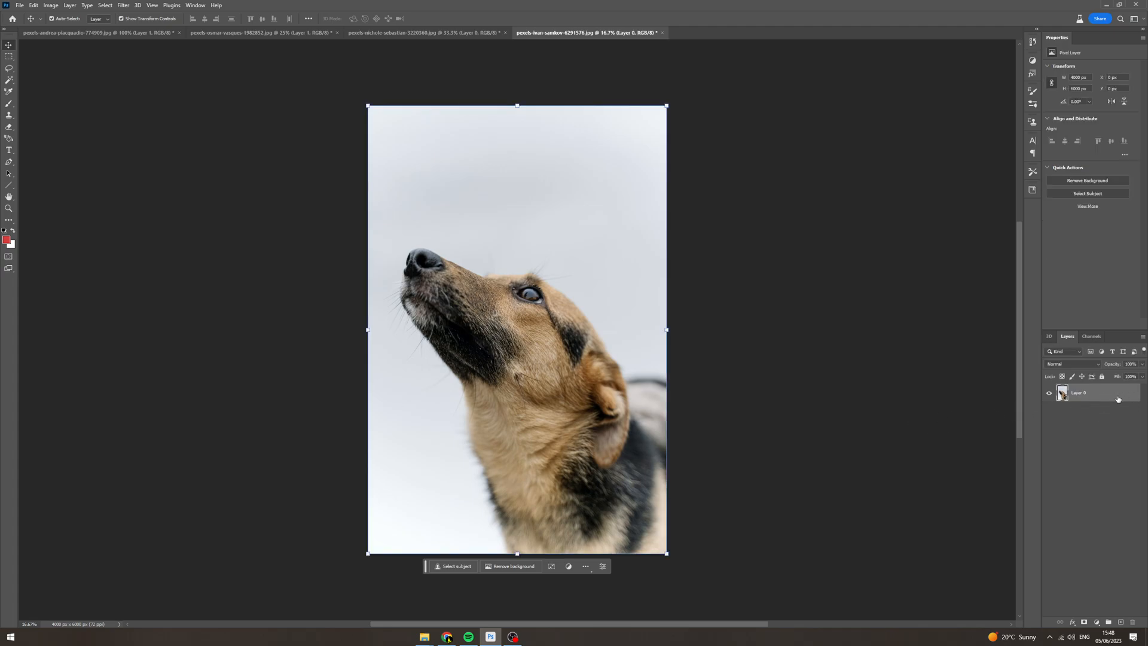
mouse_move(734, 293)
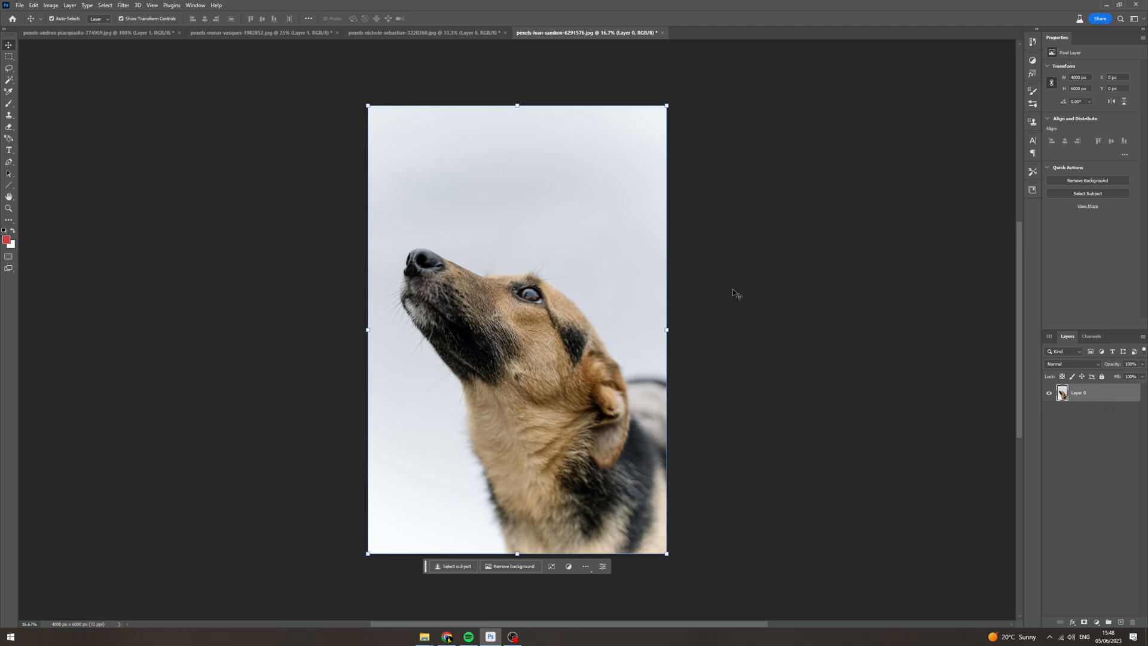
mouse_move(570, 316)
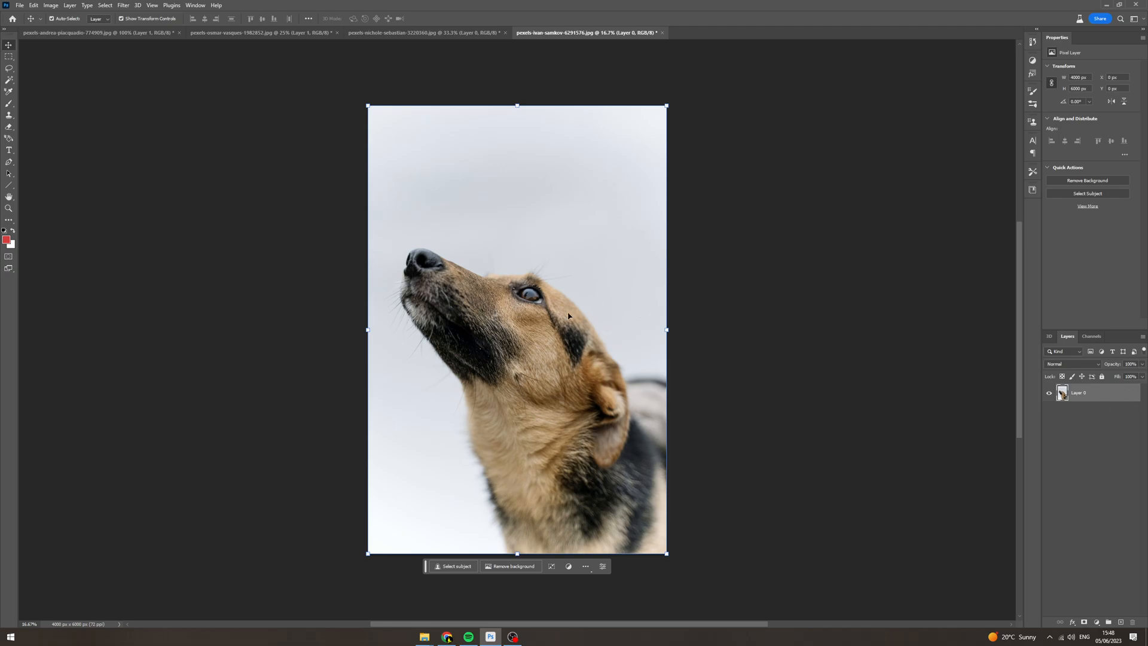
mouse_move(507, 517)
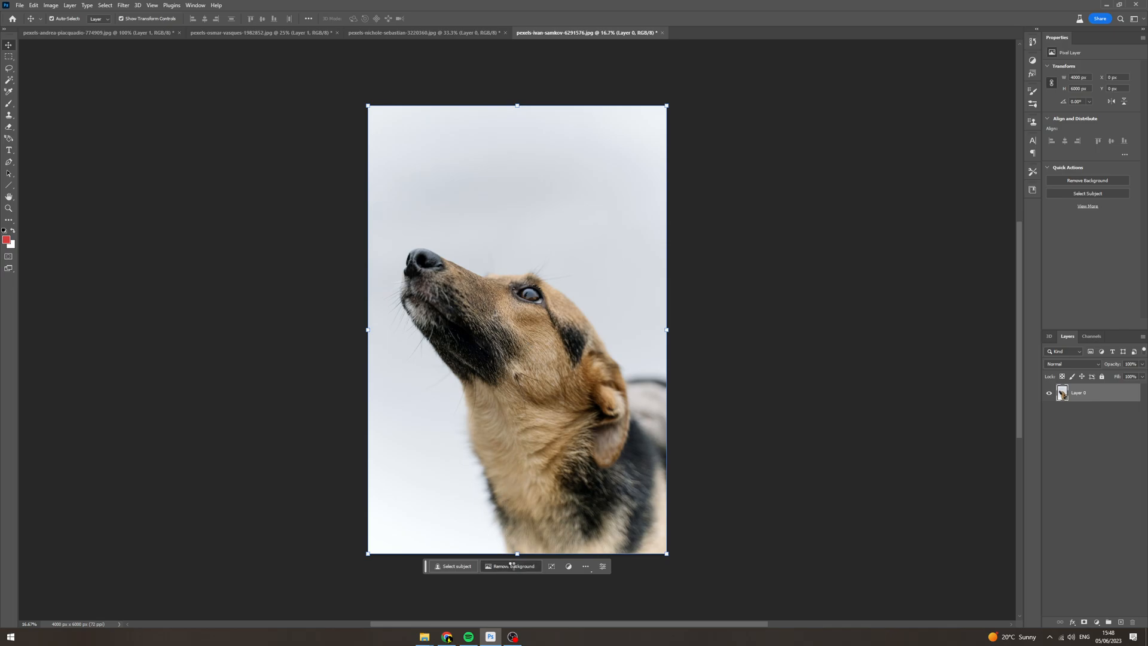
left_click(510, 567)
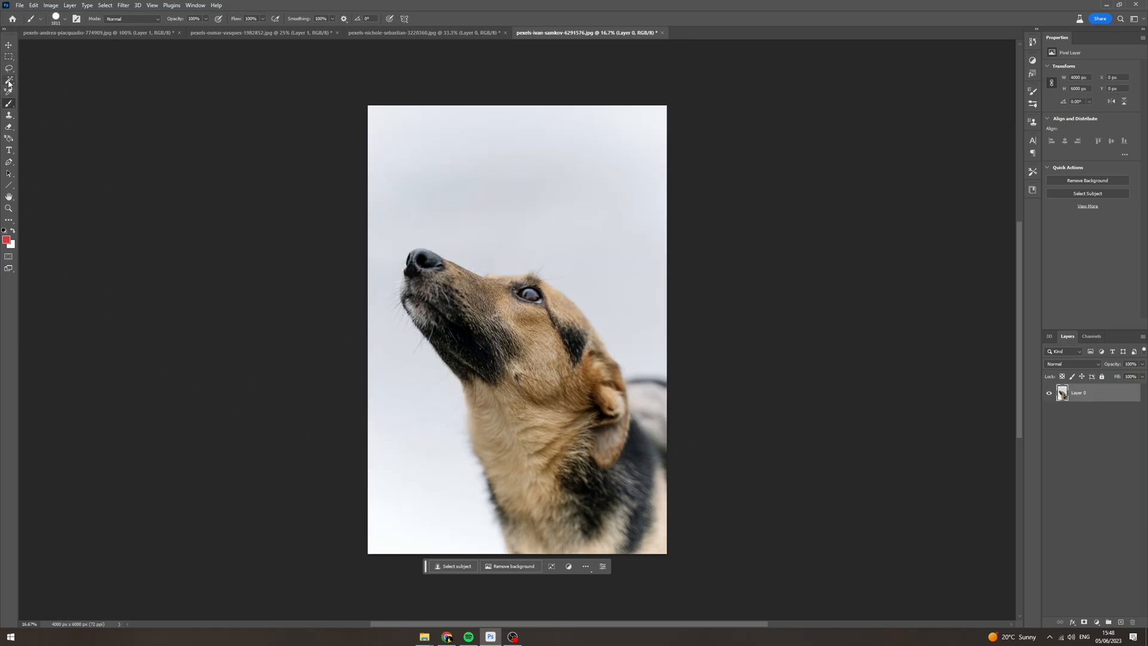
- Switch to the Object Selection Tool and click the dog to select it
left_click(9, 81)
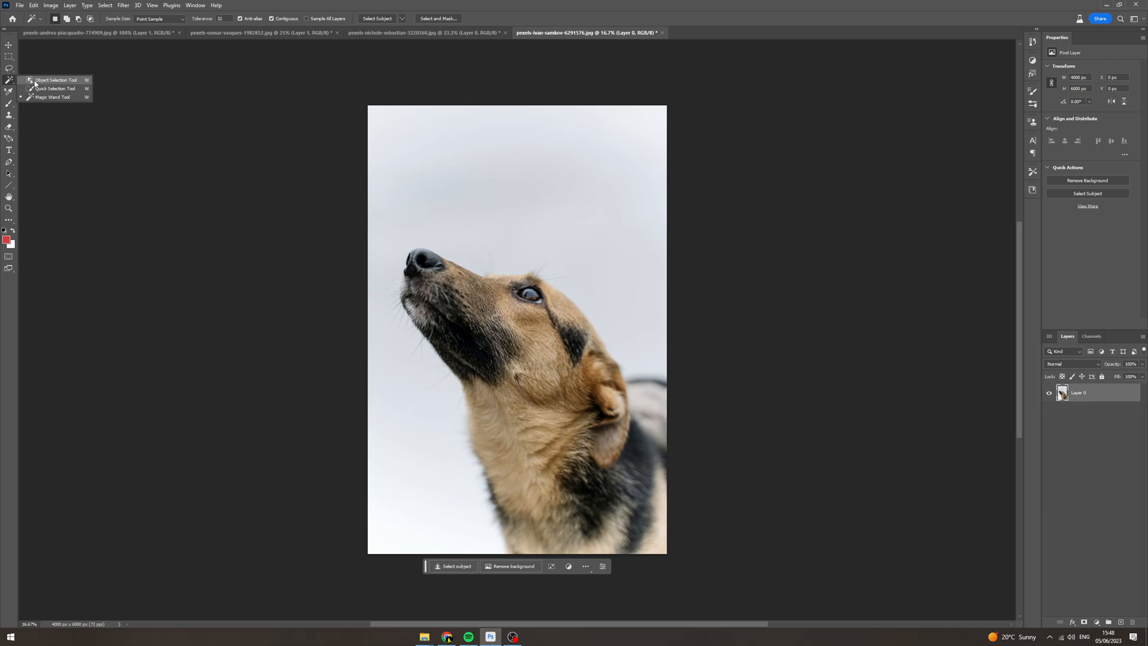
left_click(56, 79)
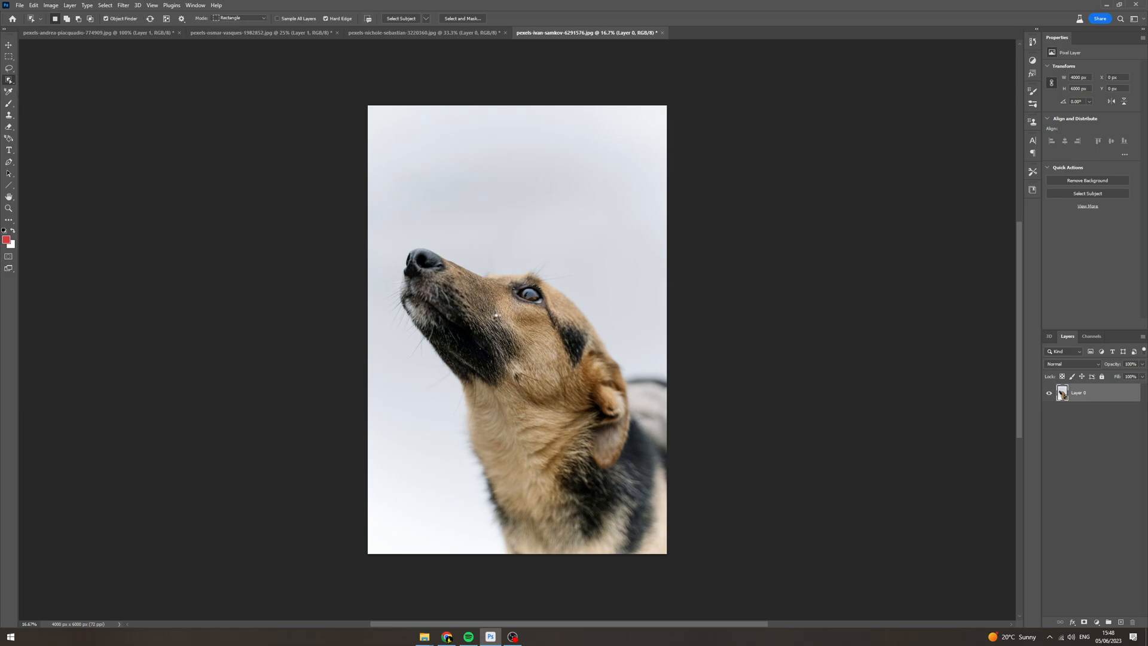
left_click(1086, 193)
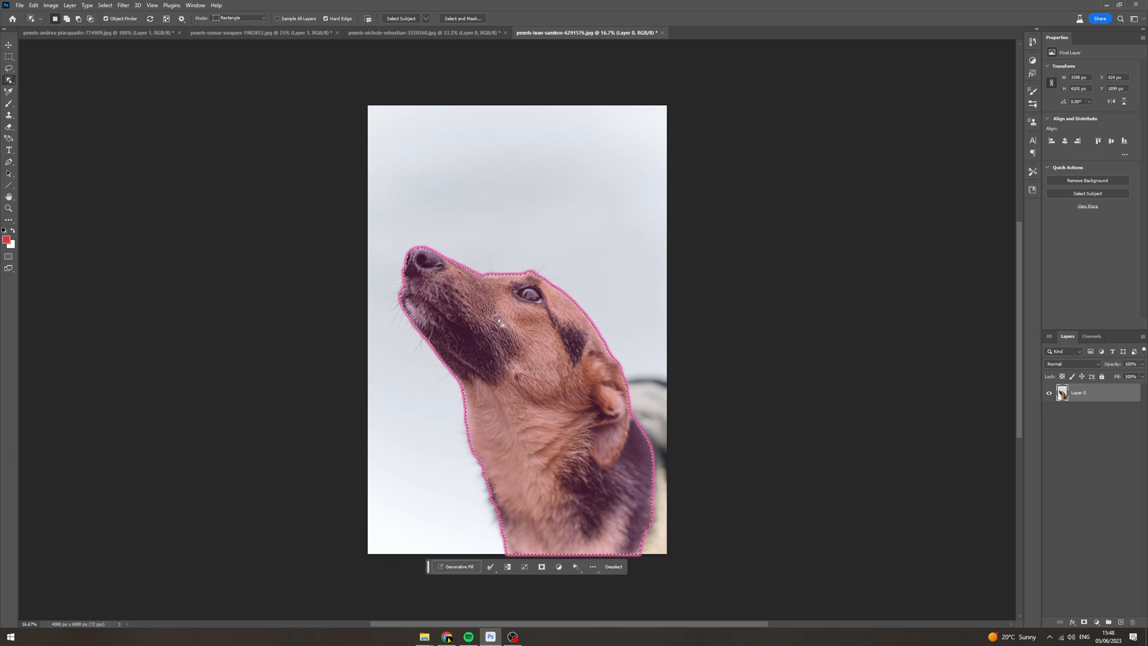
mouse_move(677, 482)
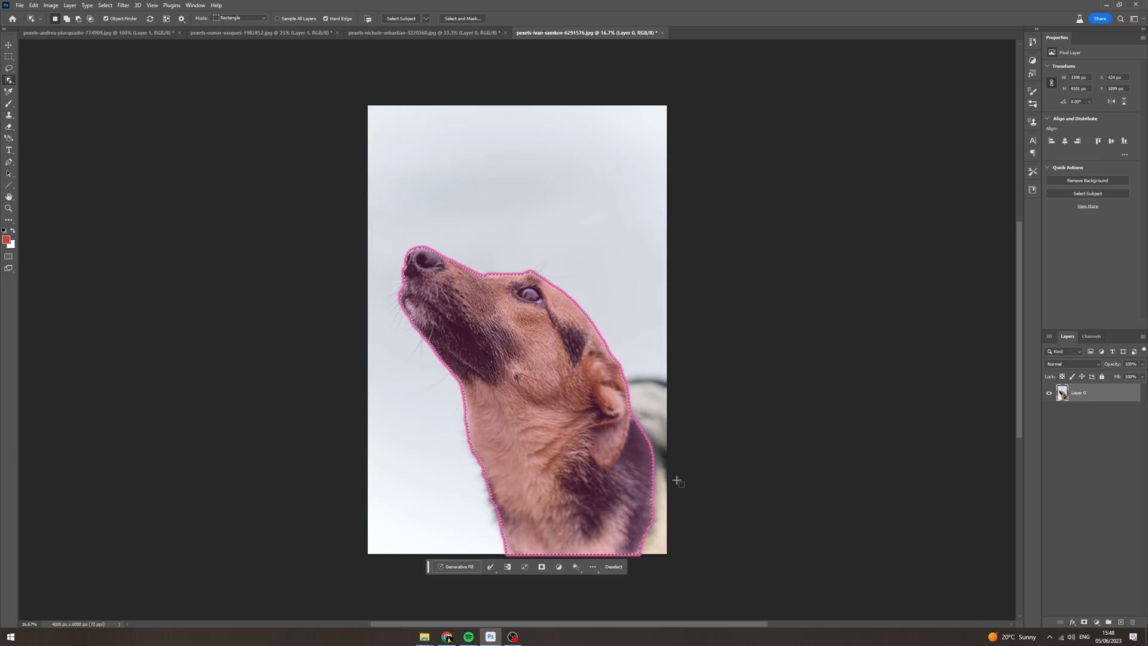
mouse_move(666, 509)
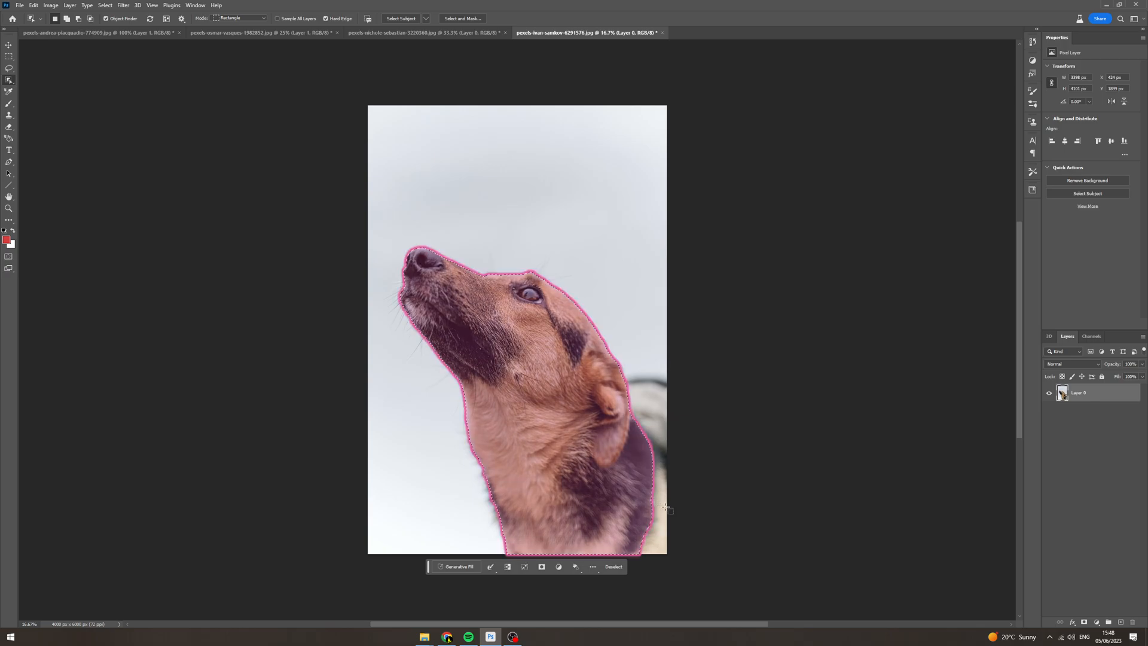
left_click(541, 567)
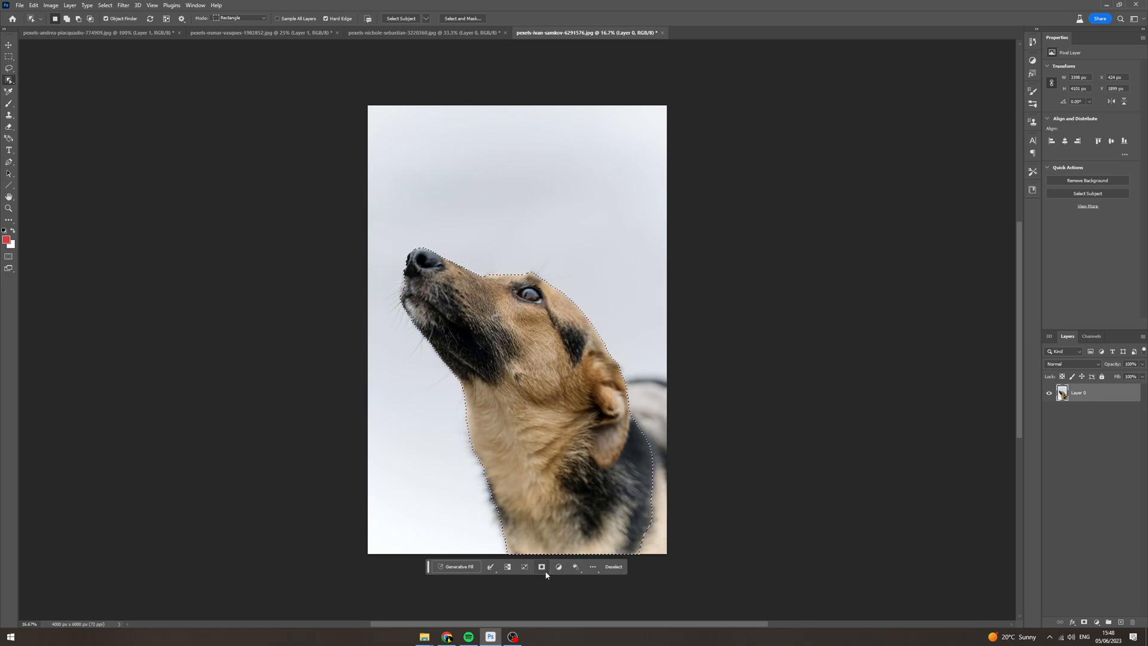
left_click(542, 566)
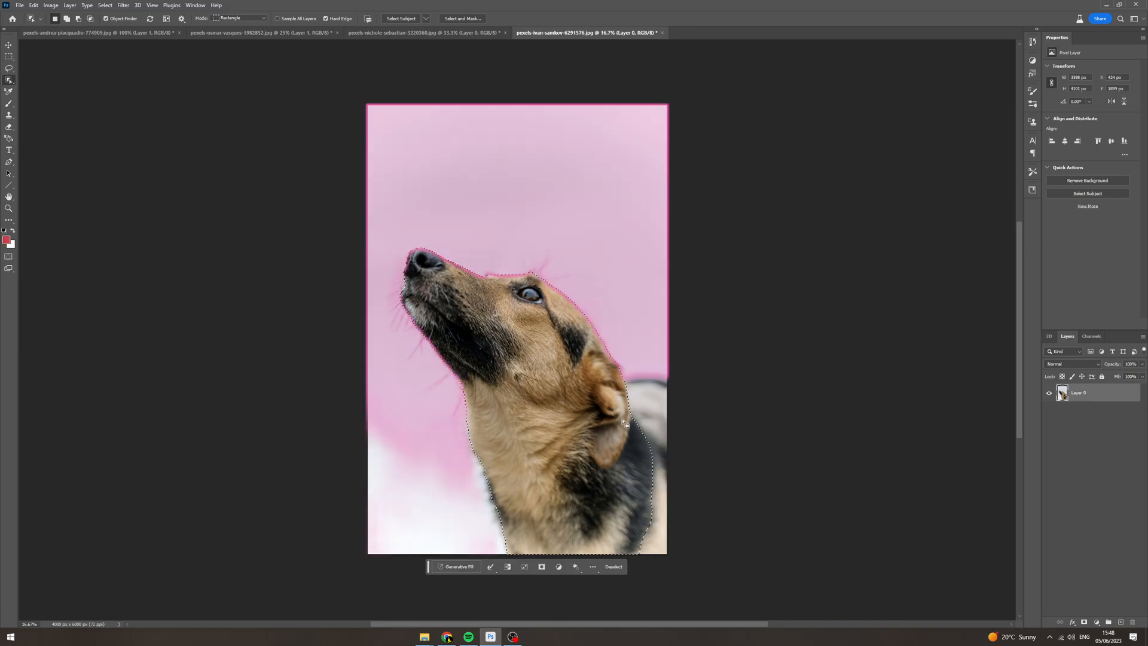
- Invert the selection to clear the background, then undo back to the original dog photo
right_click(623, 421)
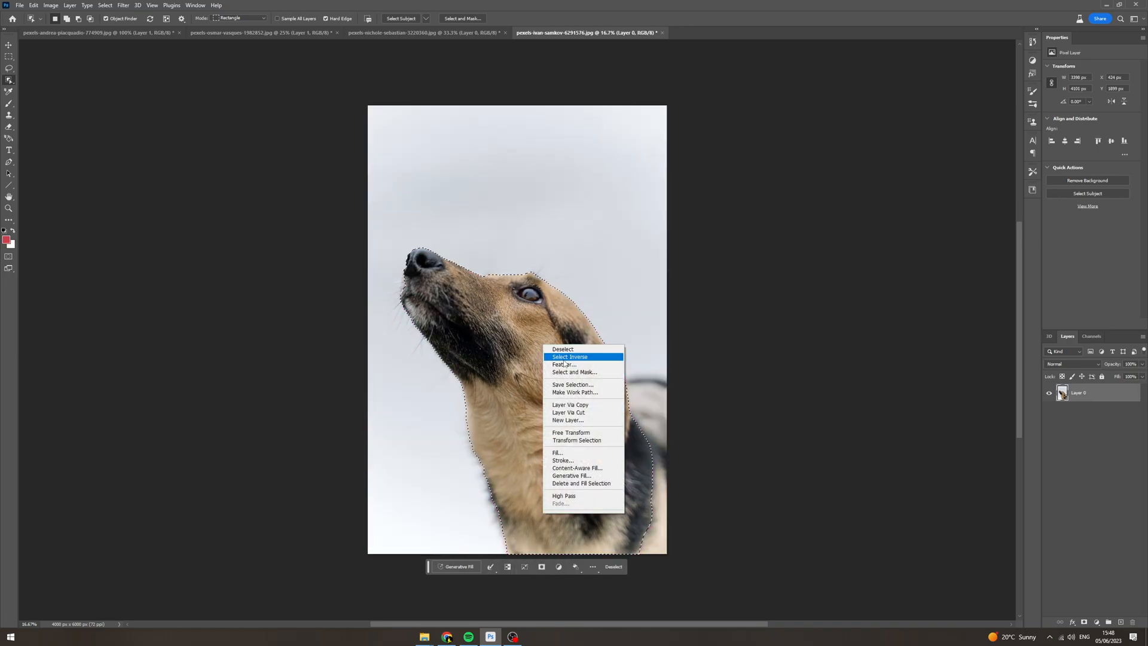
left_click(570, 357)
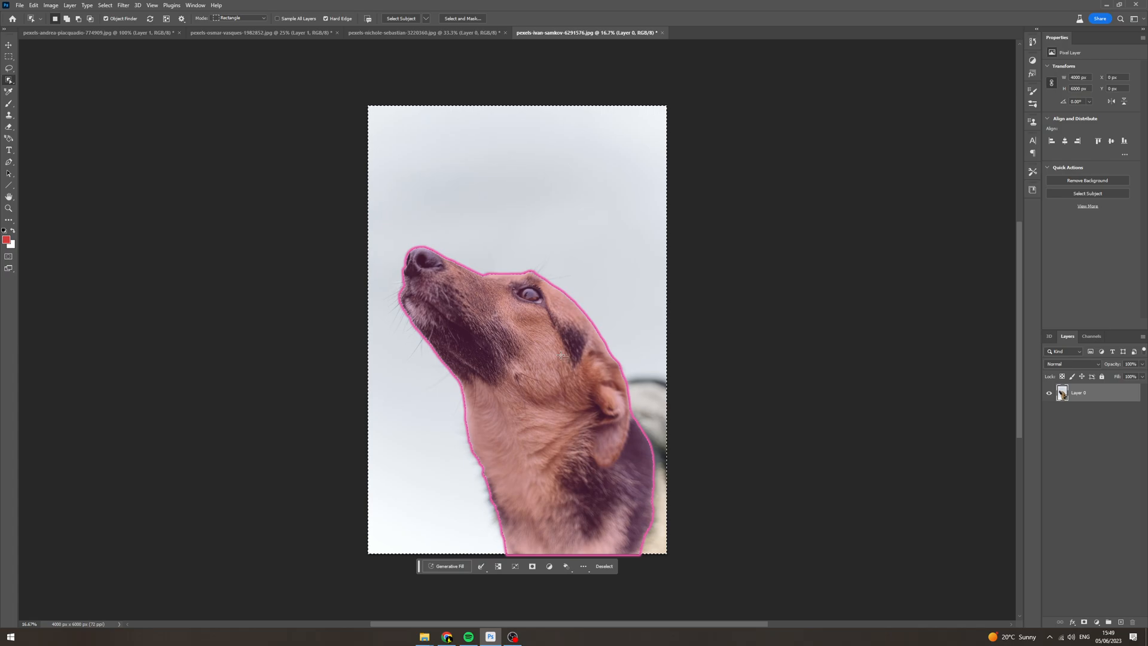
left_click(1087, 180)
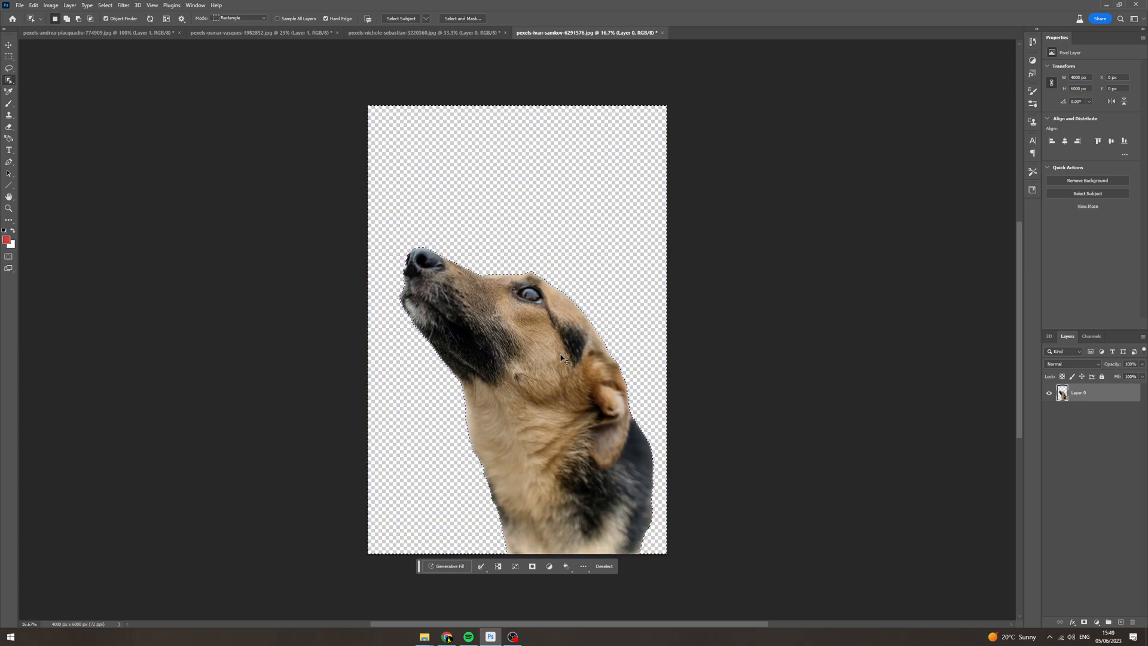
left_click(1087, 194)
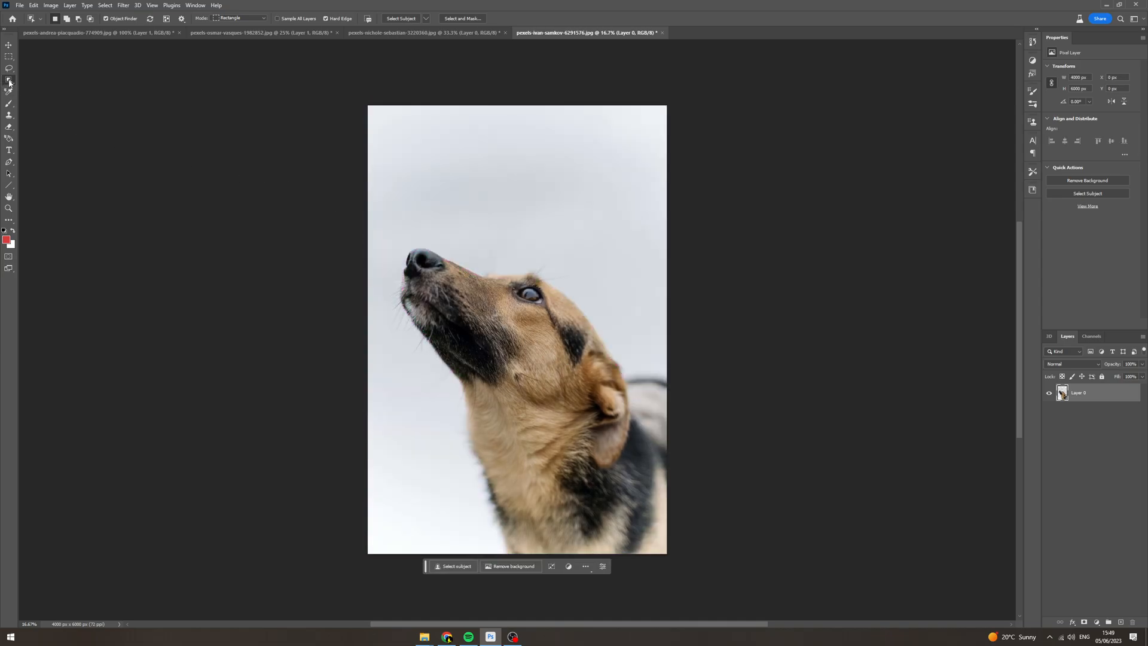
left_click(10, 81)
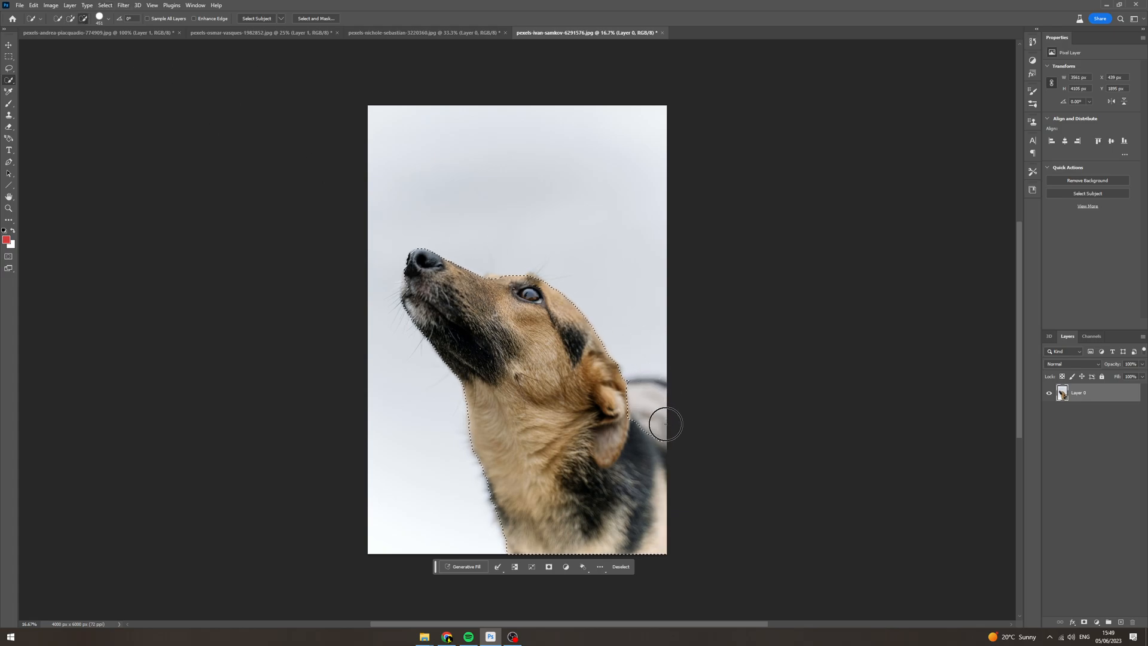
- Right-click the painted dog selection to bring up its selection commands menu
right_click(665, 423)
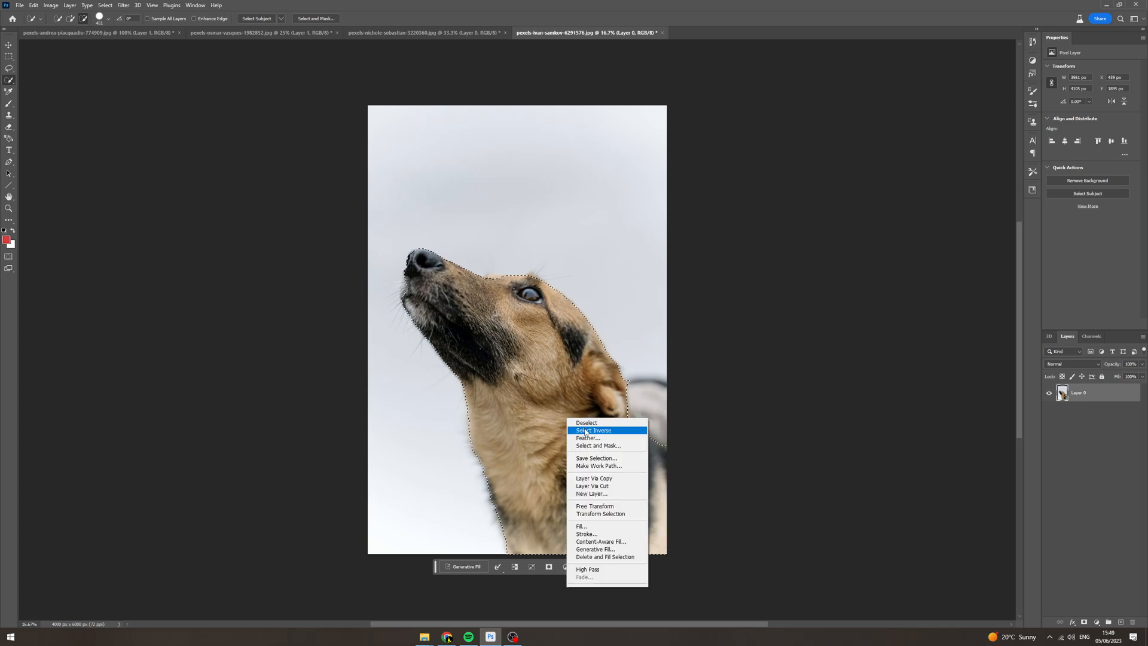